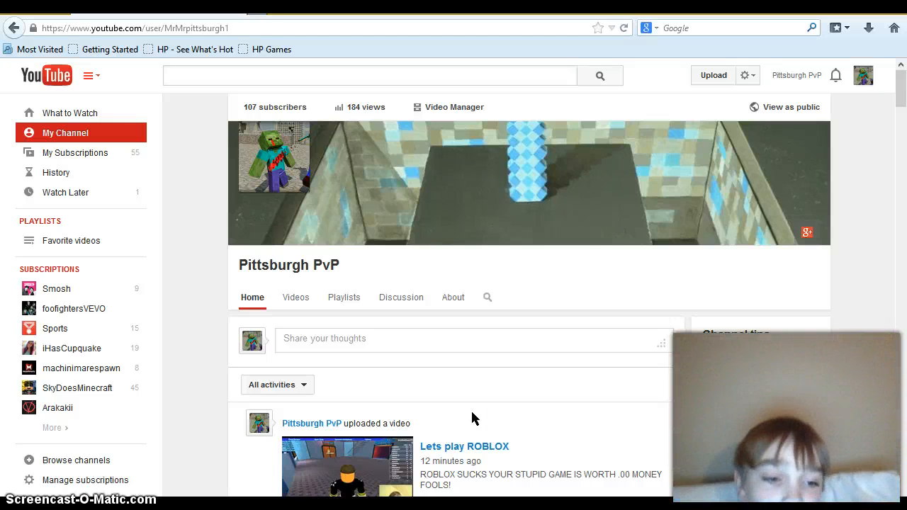
mouse_move(836, 75)
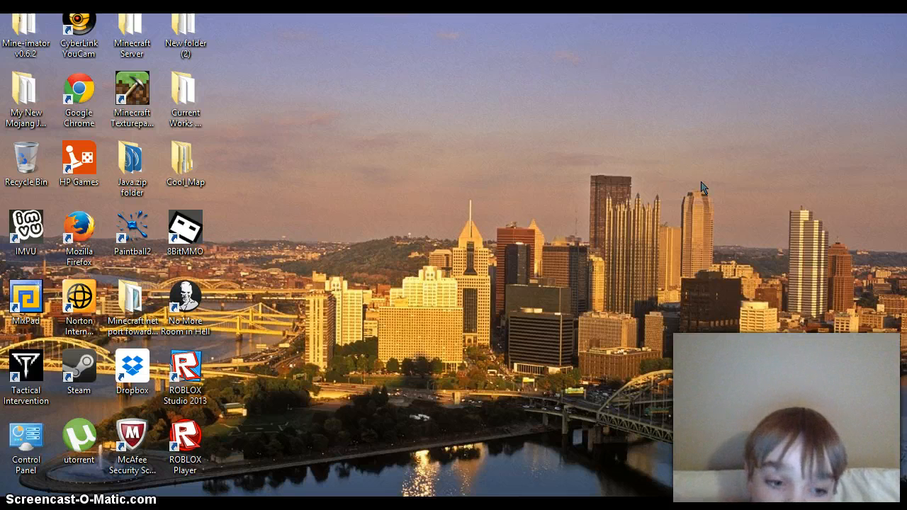
click(622, 211)
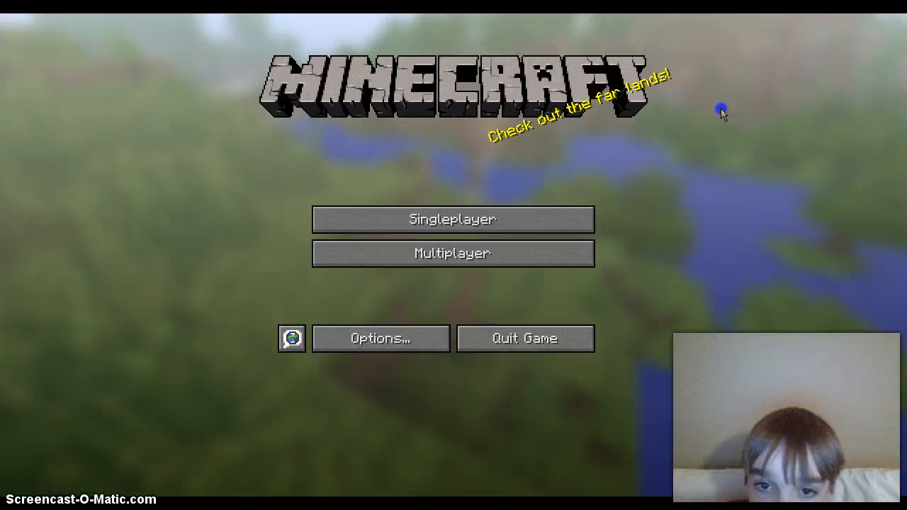
click(453, 218)
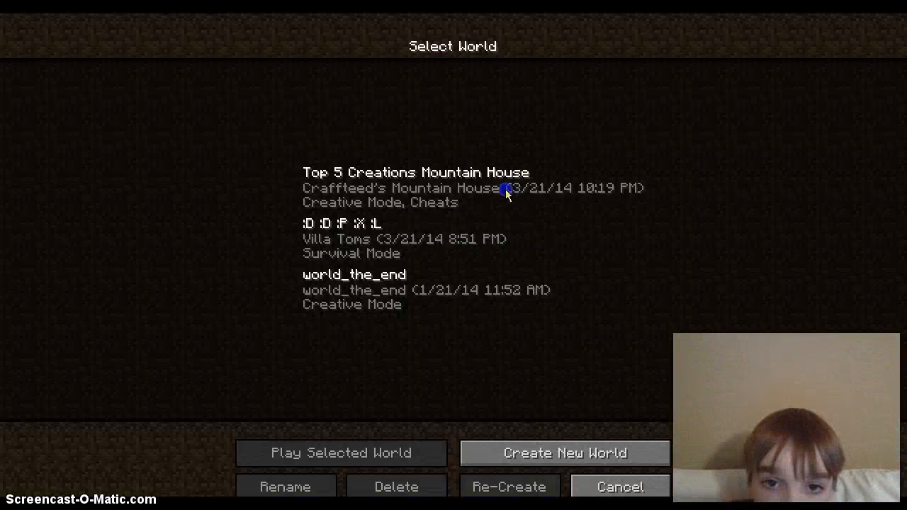
click(340, 454)
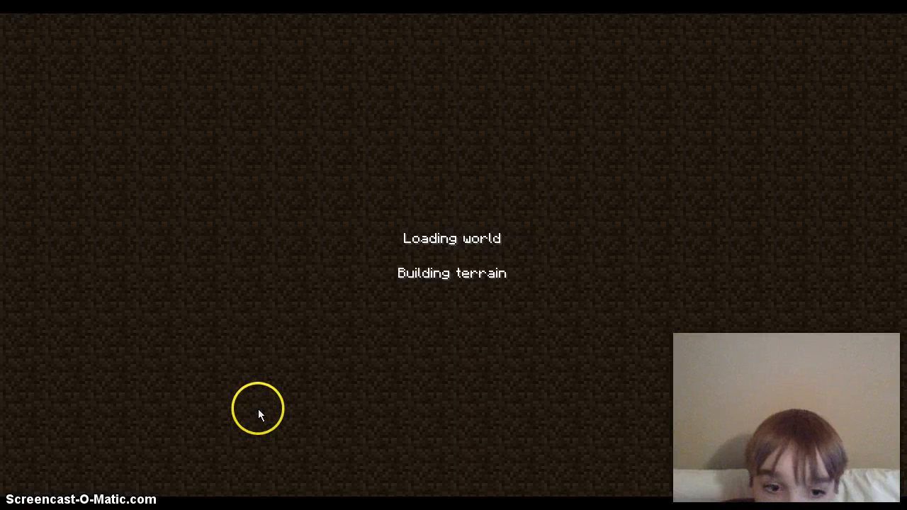
mouse_move(306, 394)
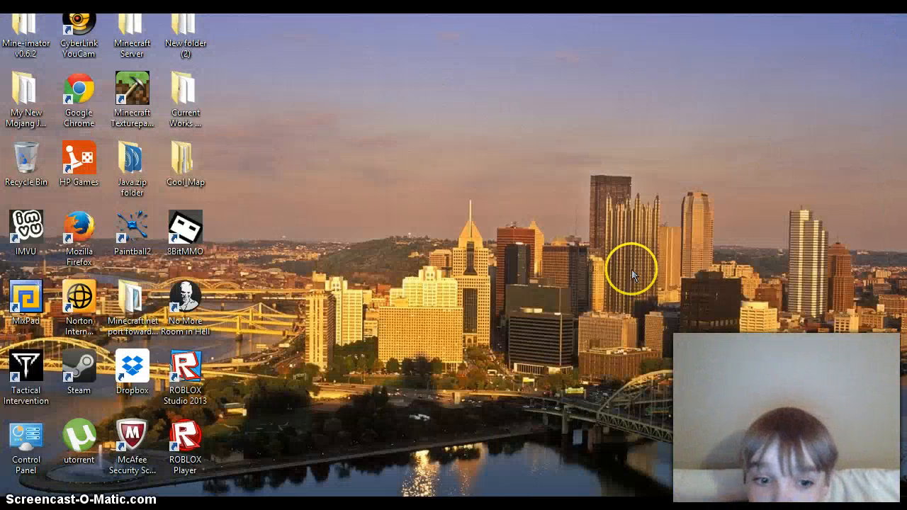
mouse_move(564, 324)
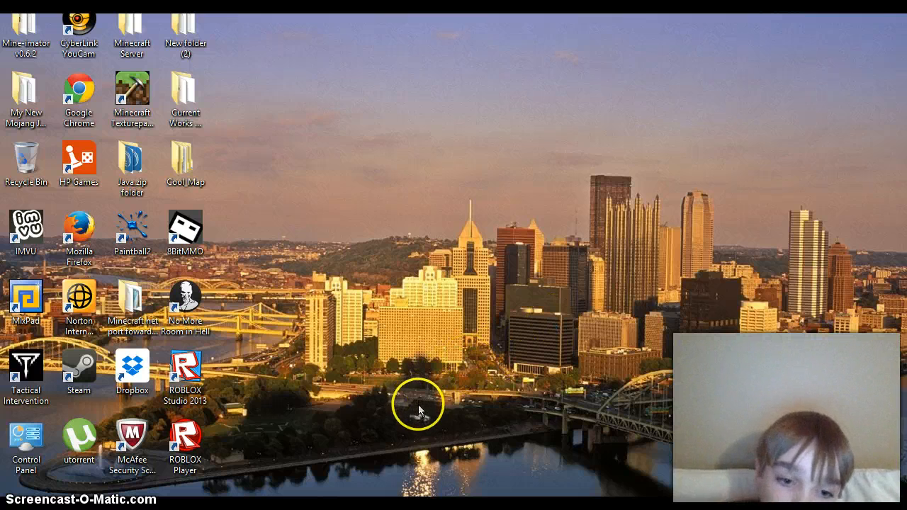
mouse_move(395, 394)
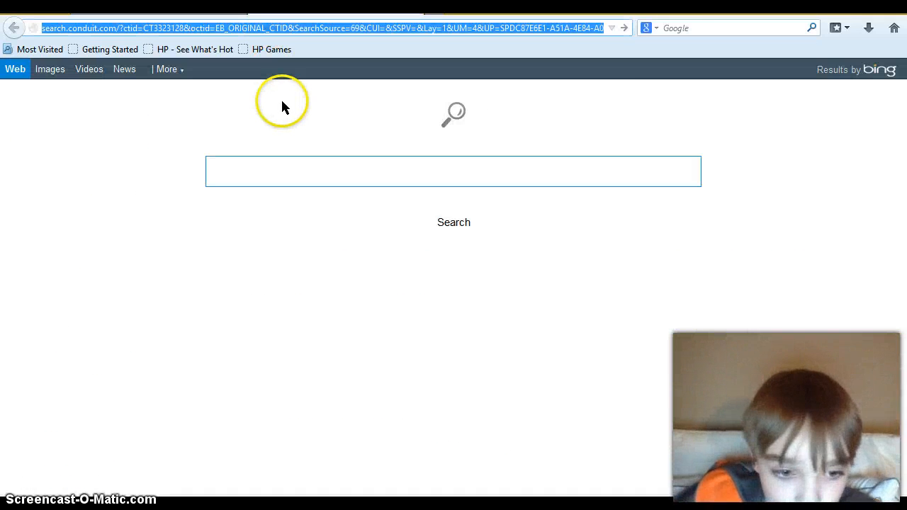
Step: Search the web for 'get a free minecraft account' from the address bar
text(get a free minecraft account)
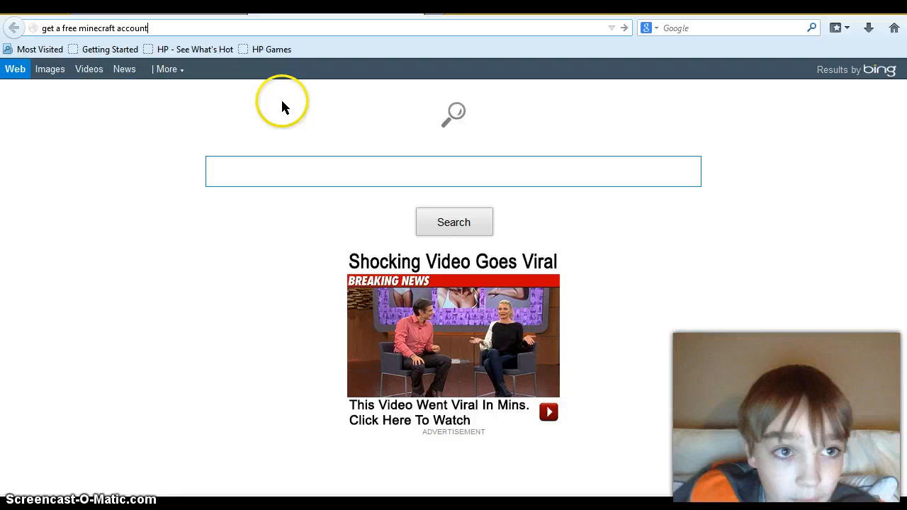
key(Return)
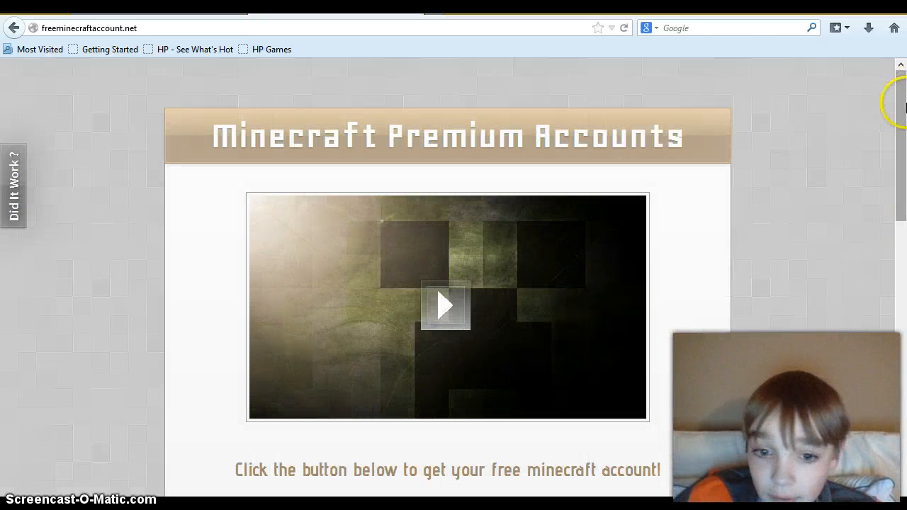
Step: Claim a premium account, staying on the page, to reach the account selection list
scroll(down, 3)
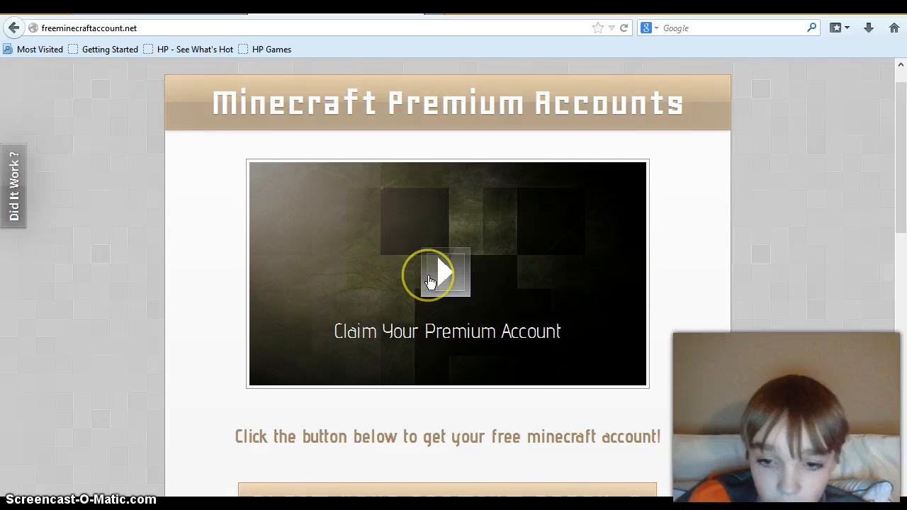
click(442, 272)
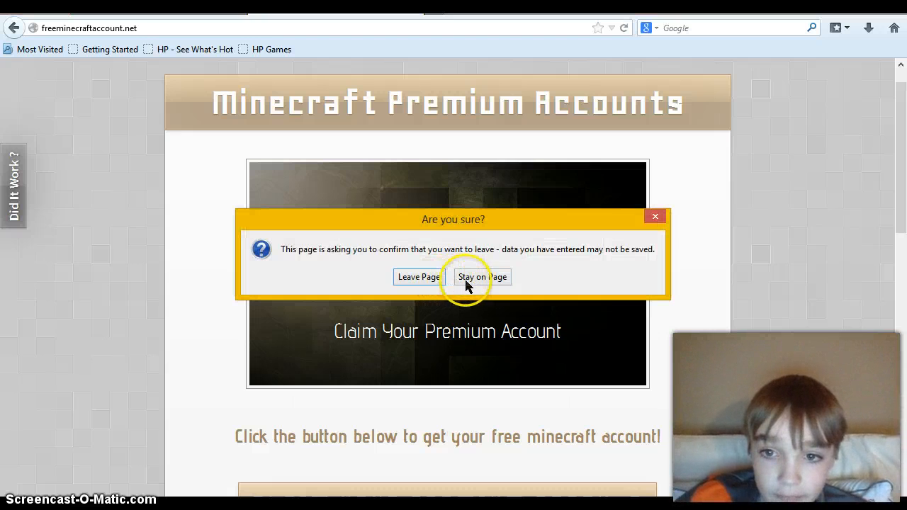
click(482, 276)
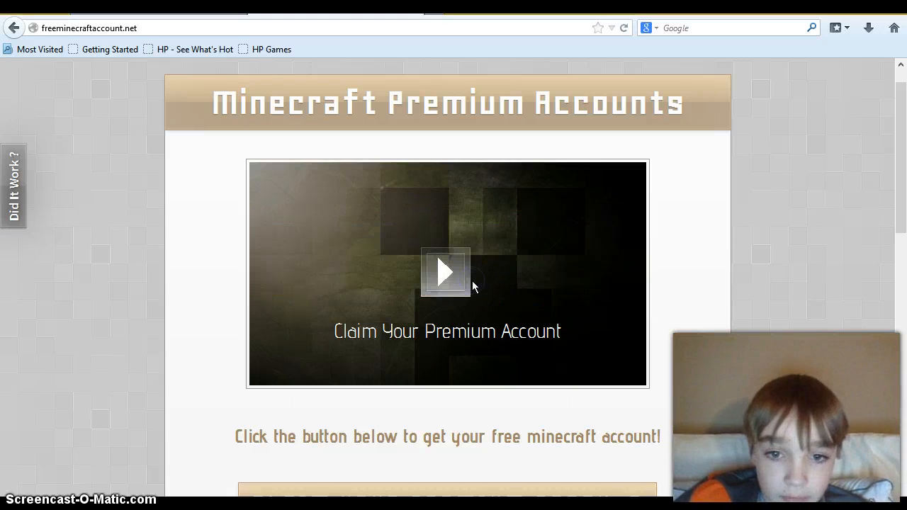
click(448, 272)
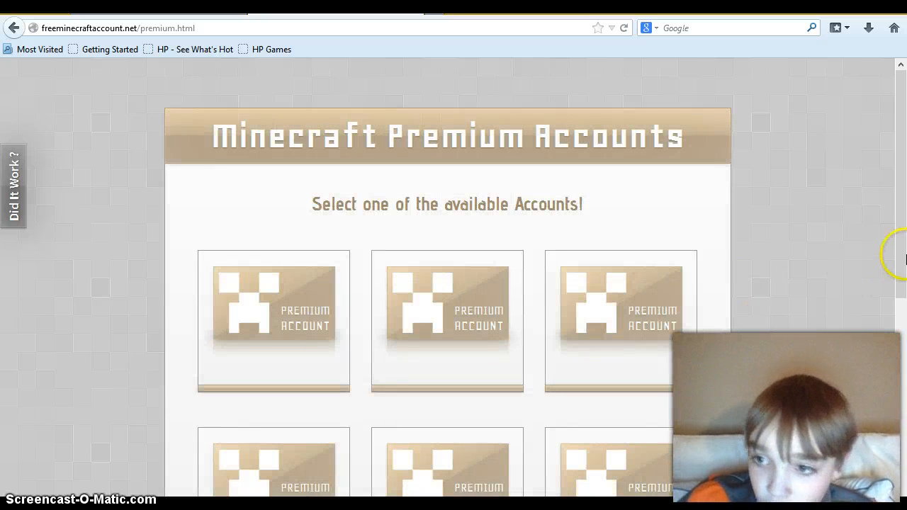
Step: Look through the account grid and reopen the premium account selection page
scroll(down, 3)
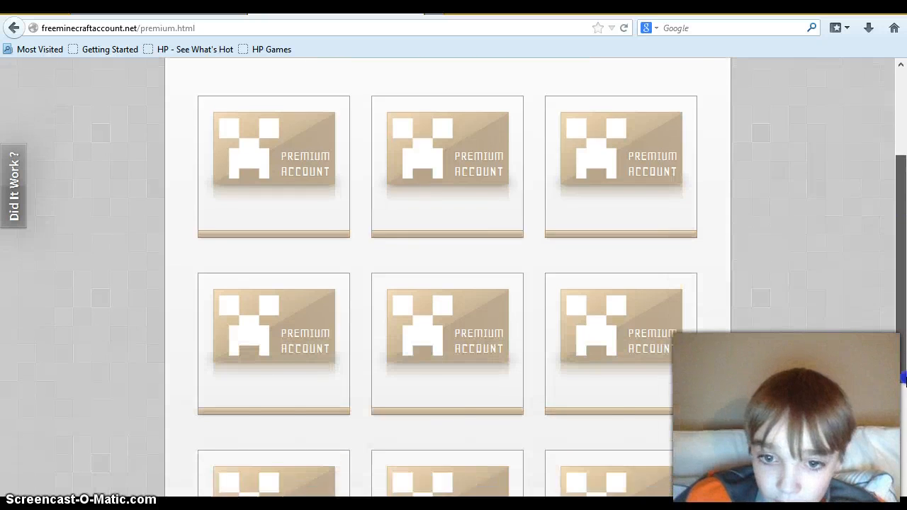
scroll(down, 3)
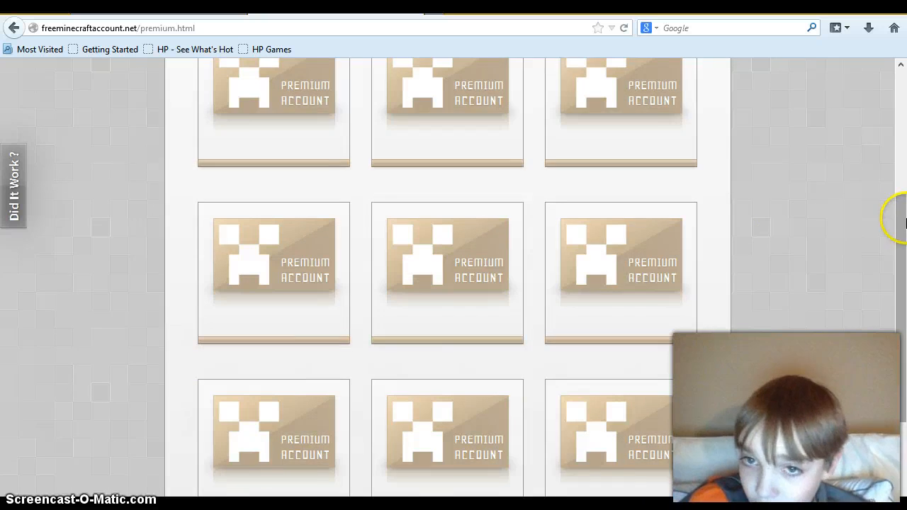
scroll(up, 3)
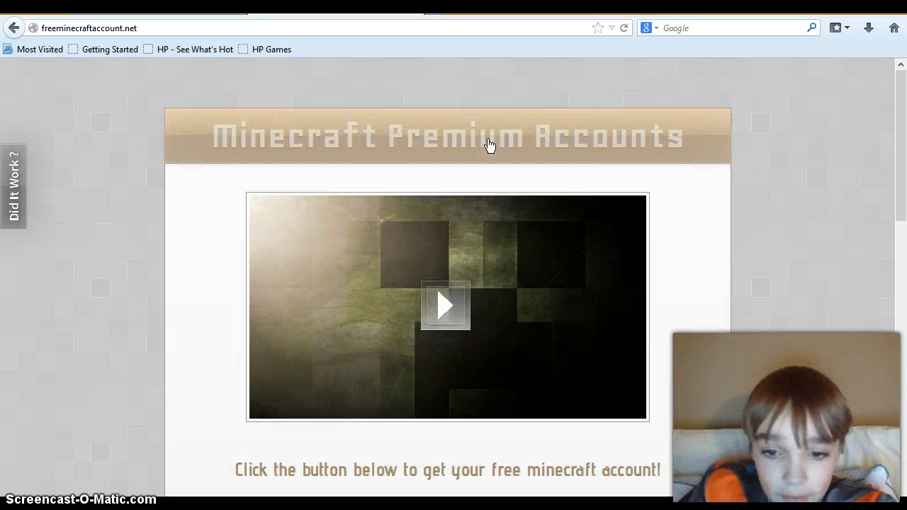
mouse_move(502, 255)
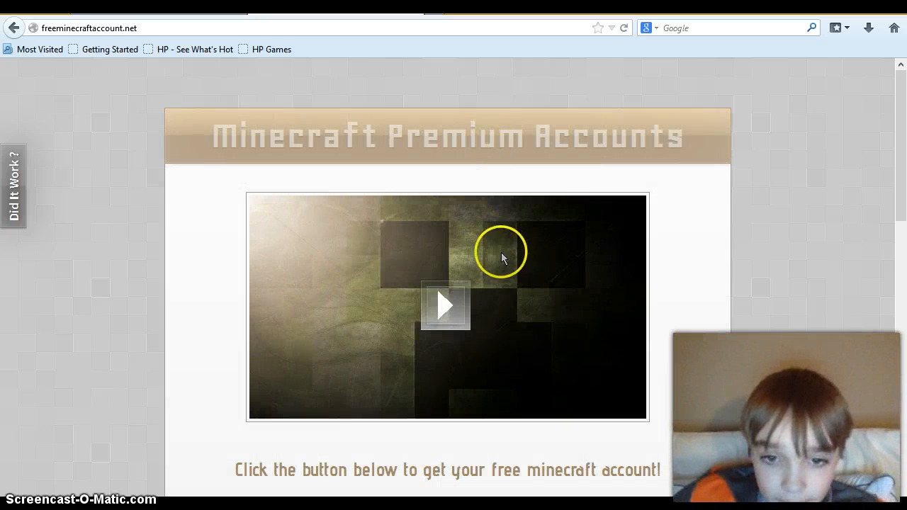
click(445, 305)
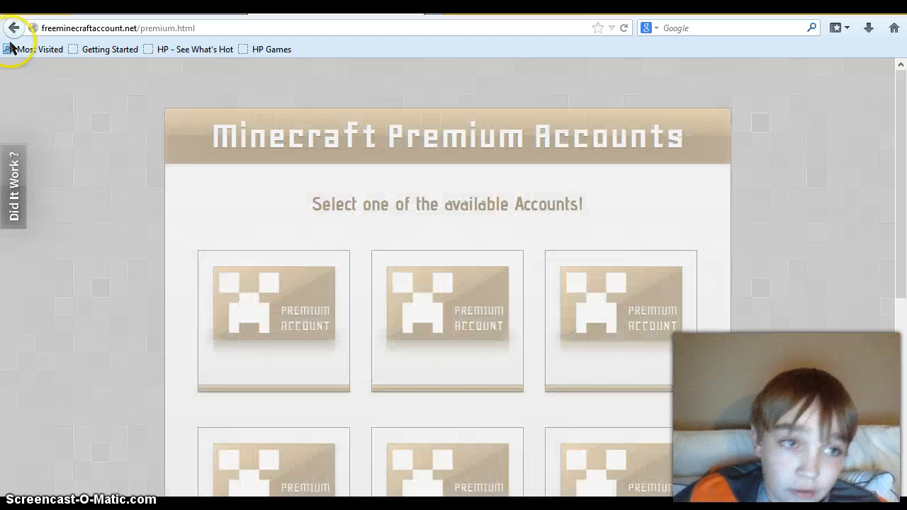
Step: Go back to the main Minecraft Premium Accounts page and its claim section
click(12, 29)
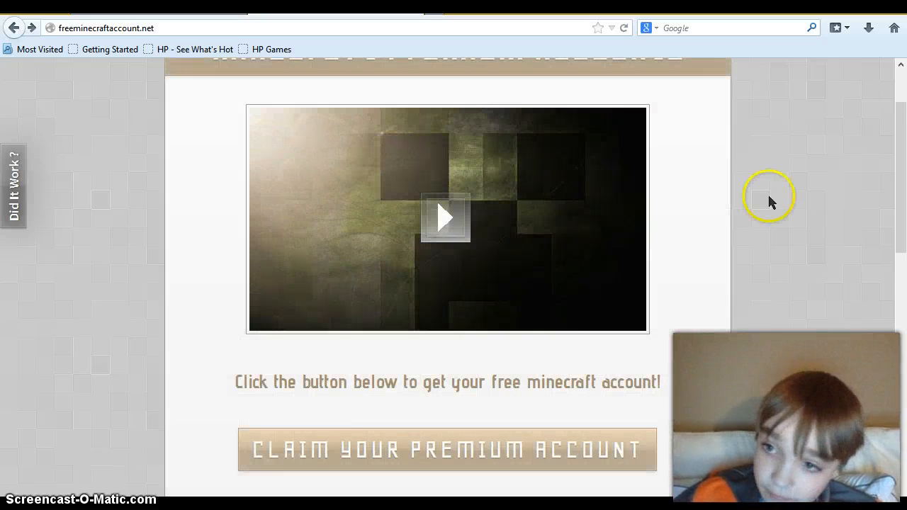
scroll(down, 3)
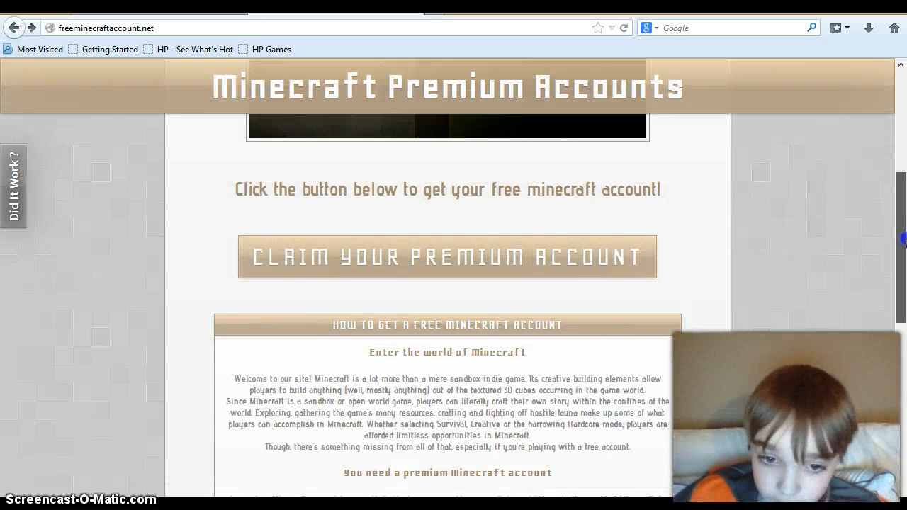
Step: Scroll down through the how-to text, FAQs and legitimacy sections to the footer
scroll(down, 3)
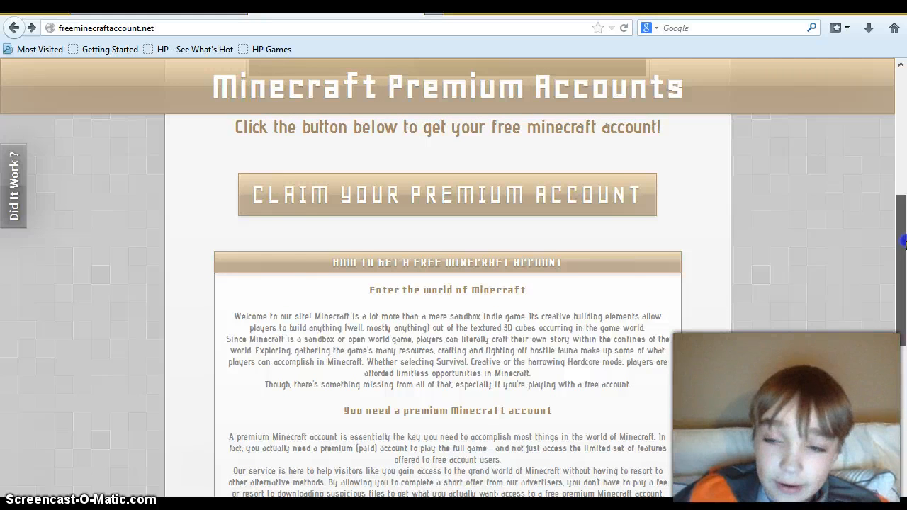
scroll(down, 3)
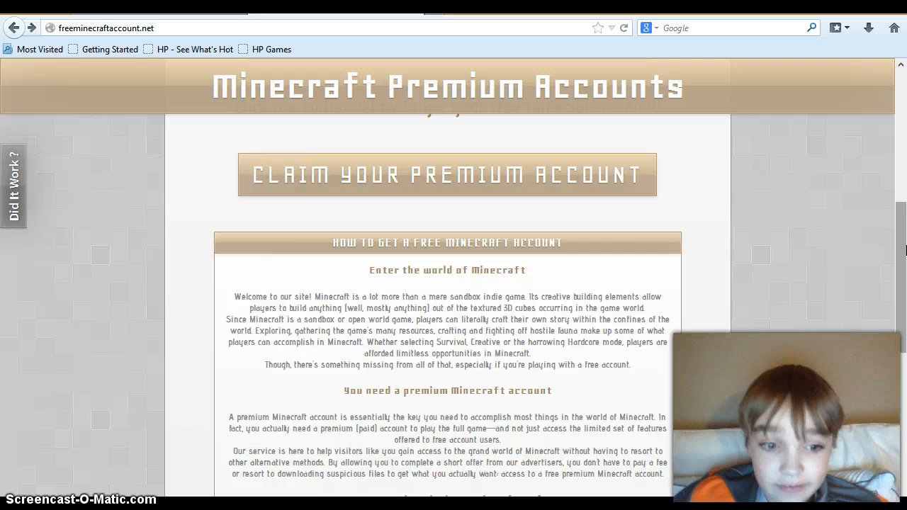
scroll(down, 3)
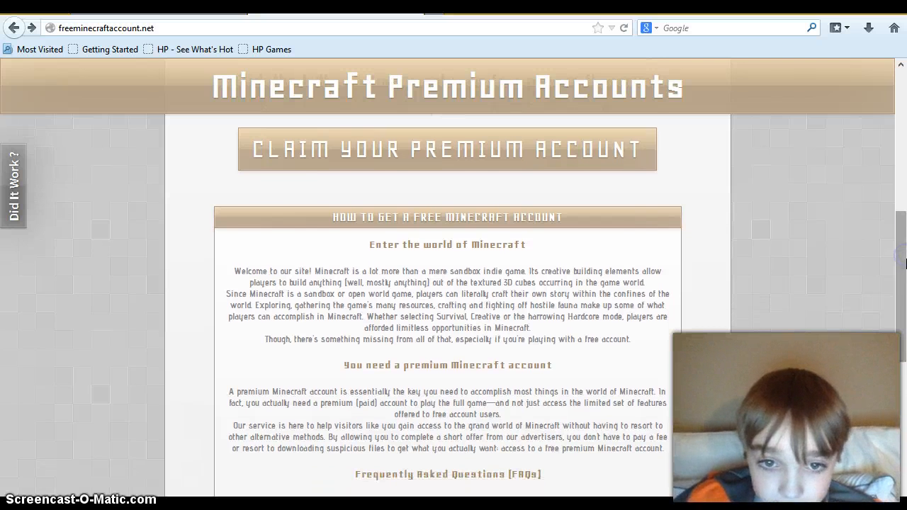
scroll(down, 3)
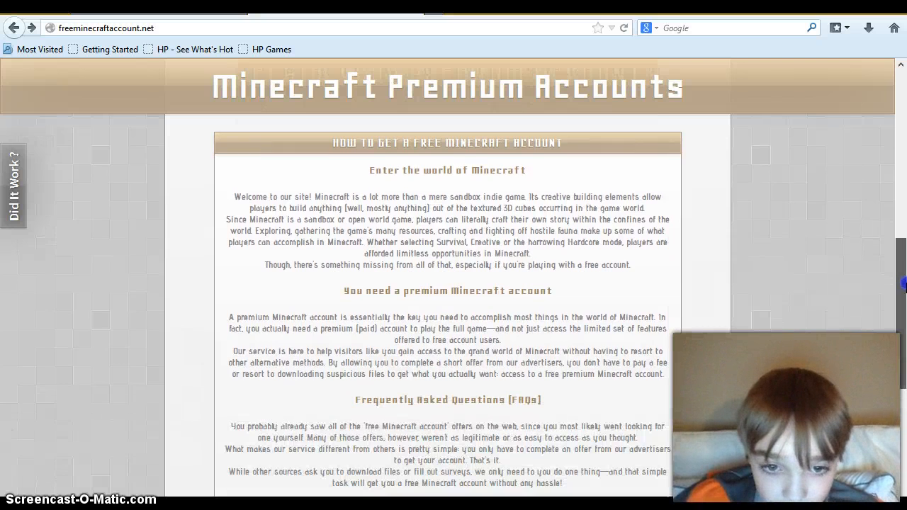
scroll(down, 3)
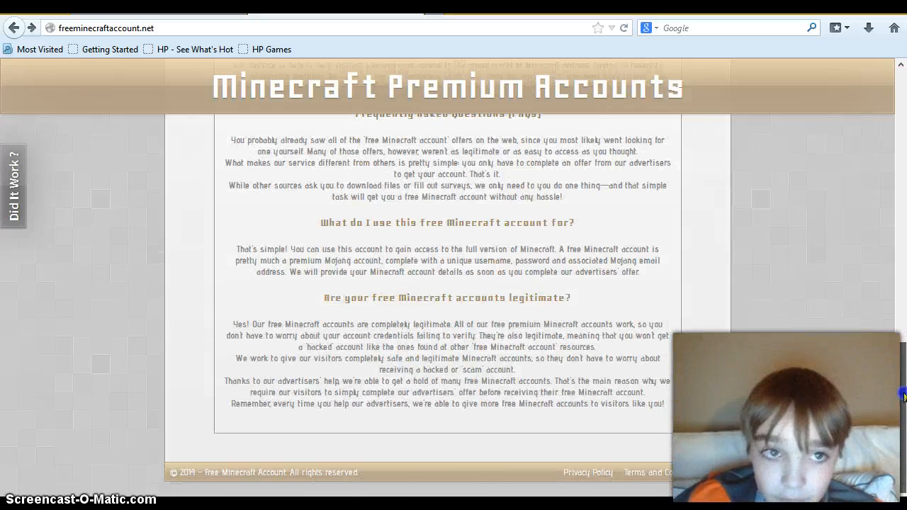
scroll(down, 3)
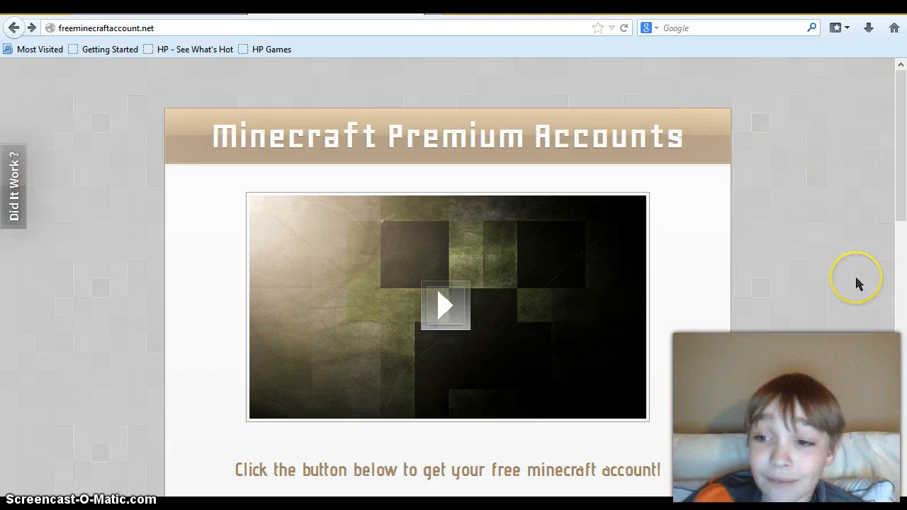
mouse_move(859, 283)
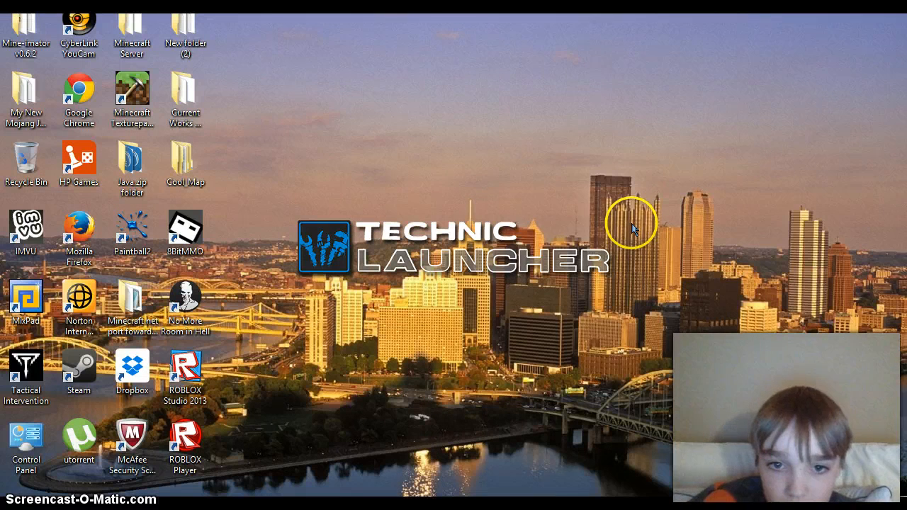
mouse_move(504, 267)
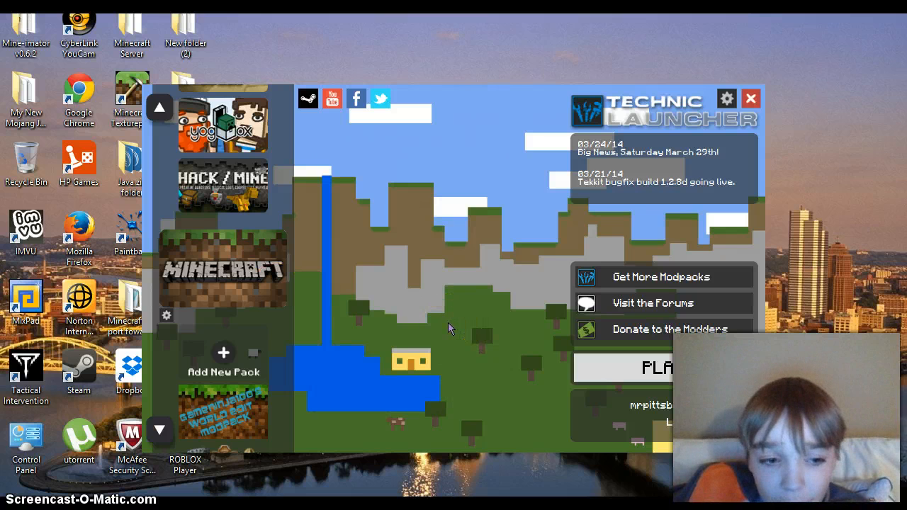
mouse_move(445, 325)
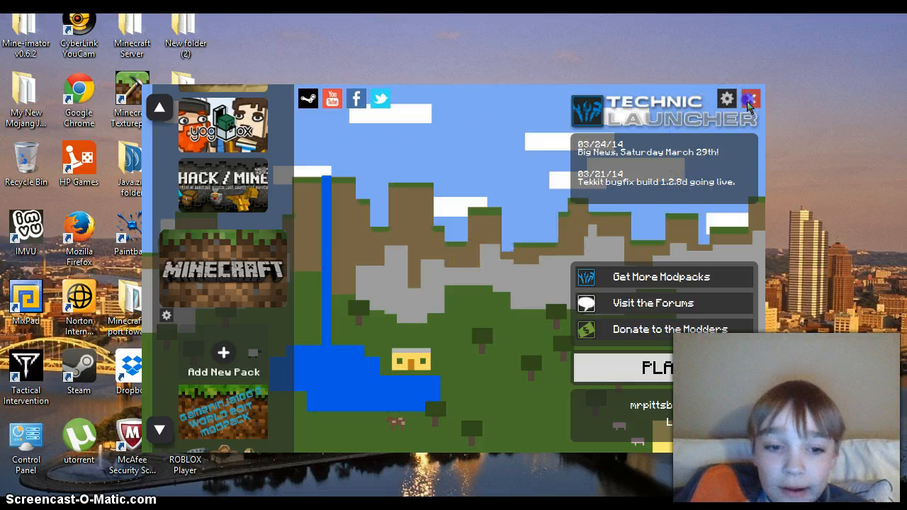
click(750, 99)
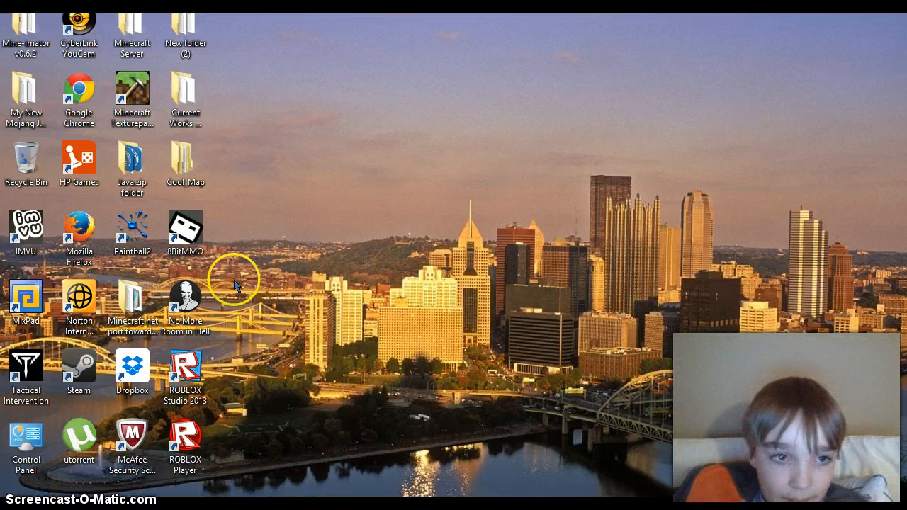
mouse_move(233, 479)
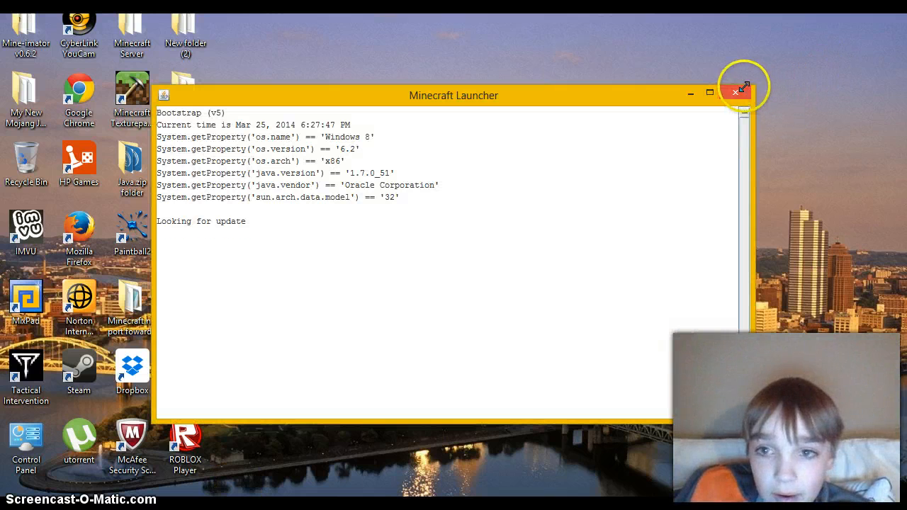
click(734, 93)
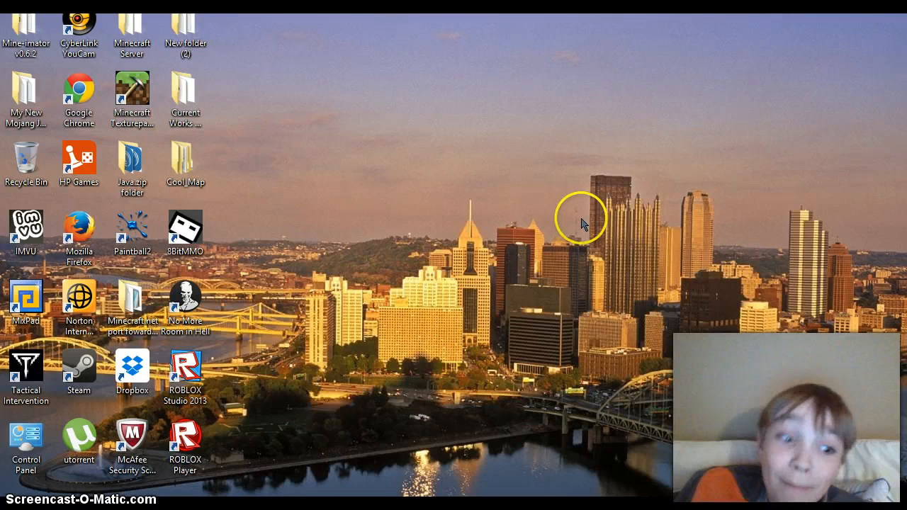
mouse_move(268, 487)
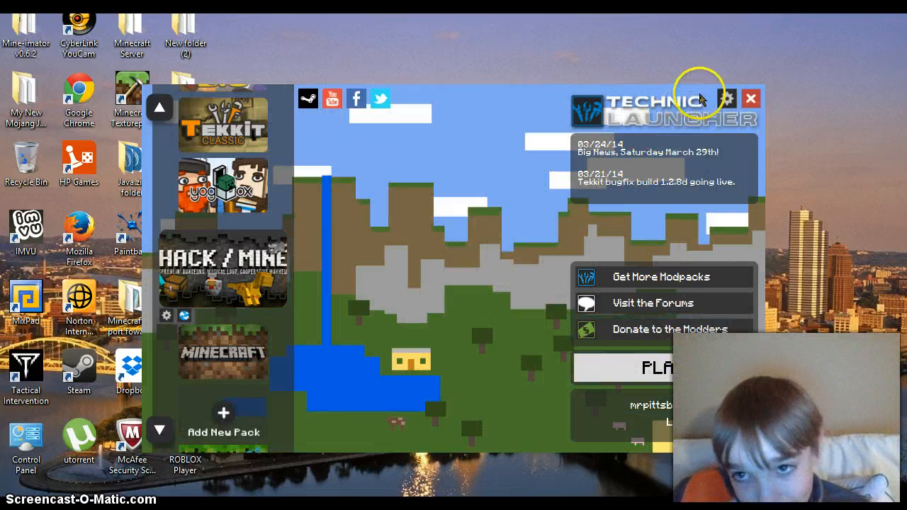
click(751, 98)
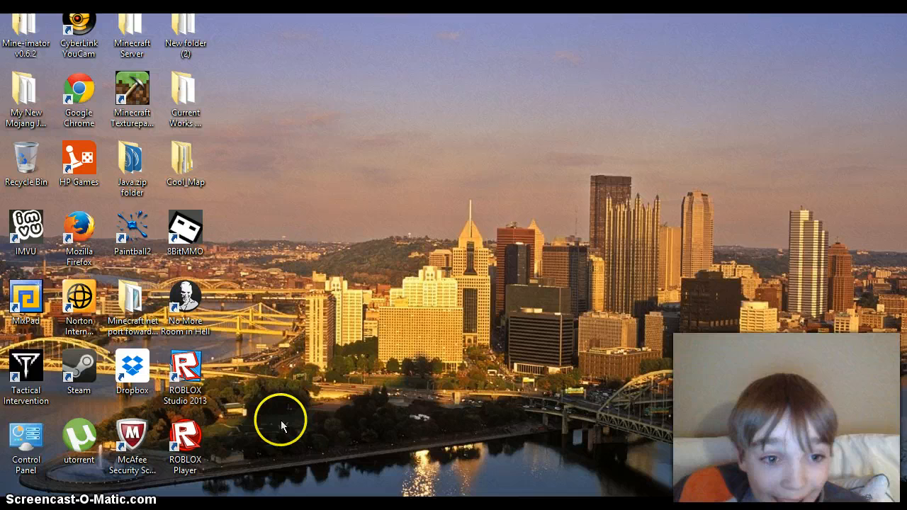
mouse_move(184, 442)
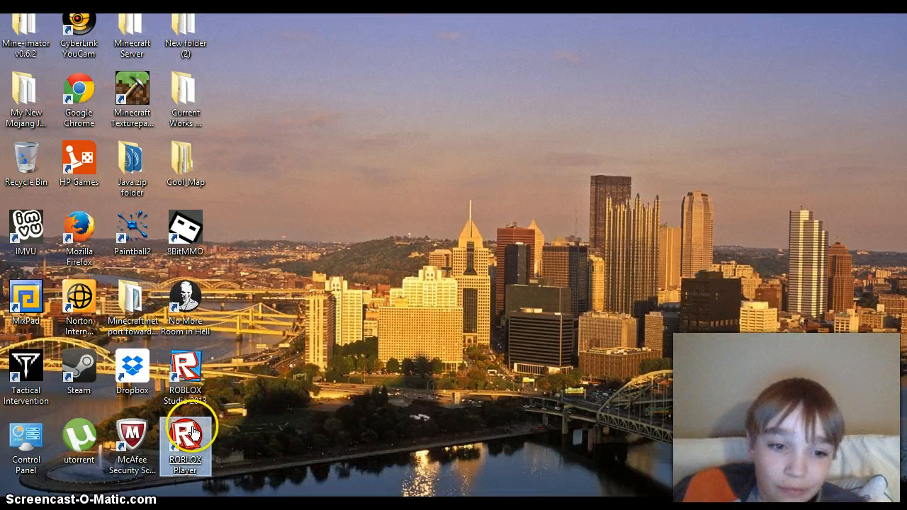
mouse_move(184, 297)
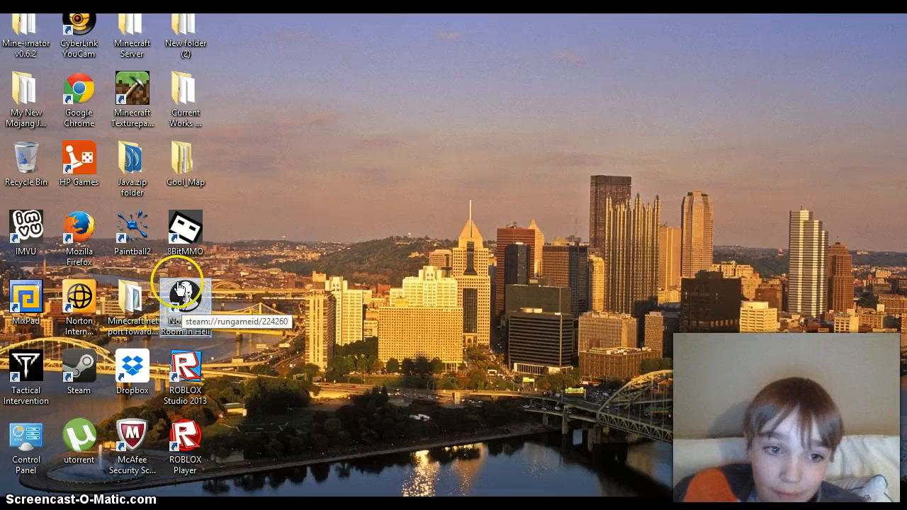
mouse_move(184, 230)
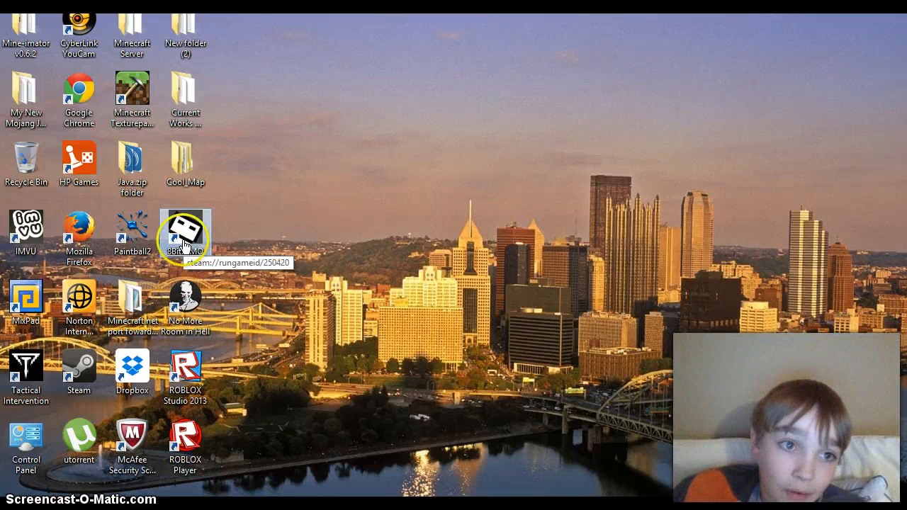
mouse_move(42, 344)
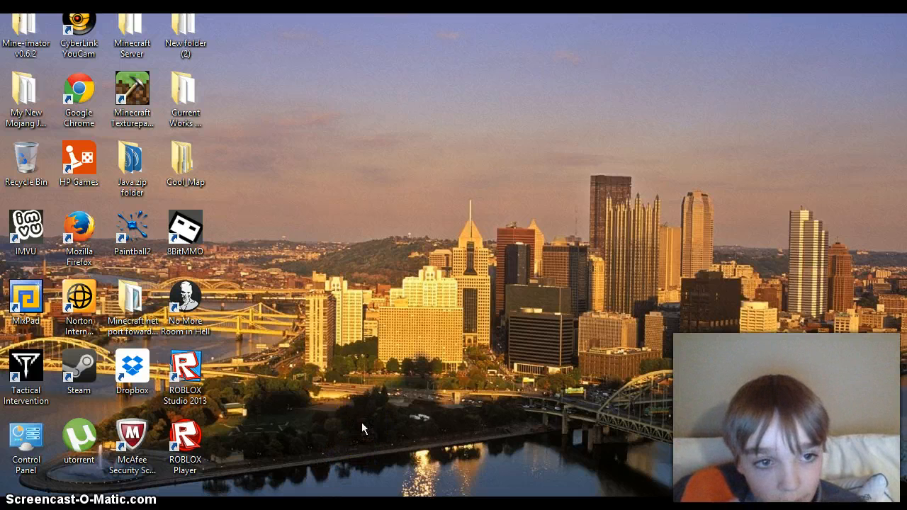
click(567, 300)
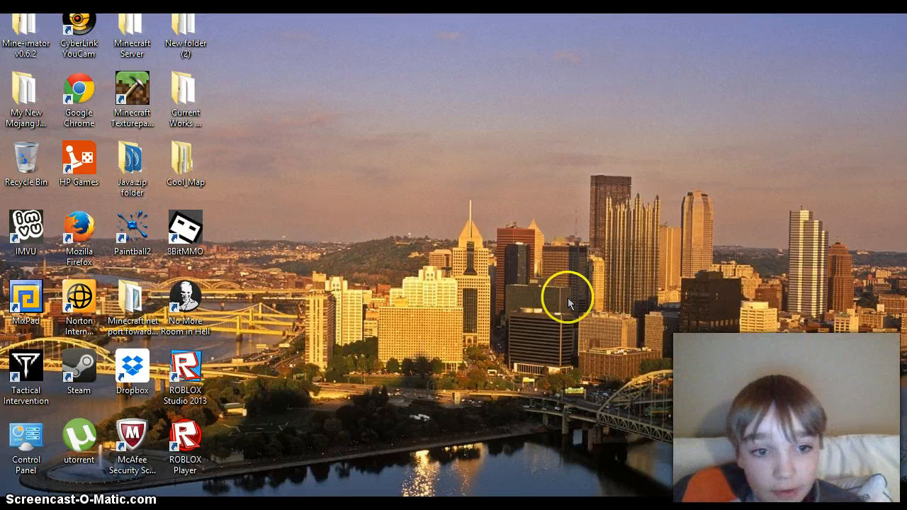
mouse_move(206, 468)
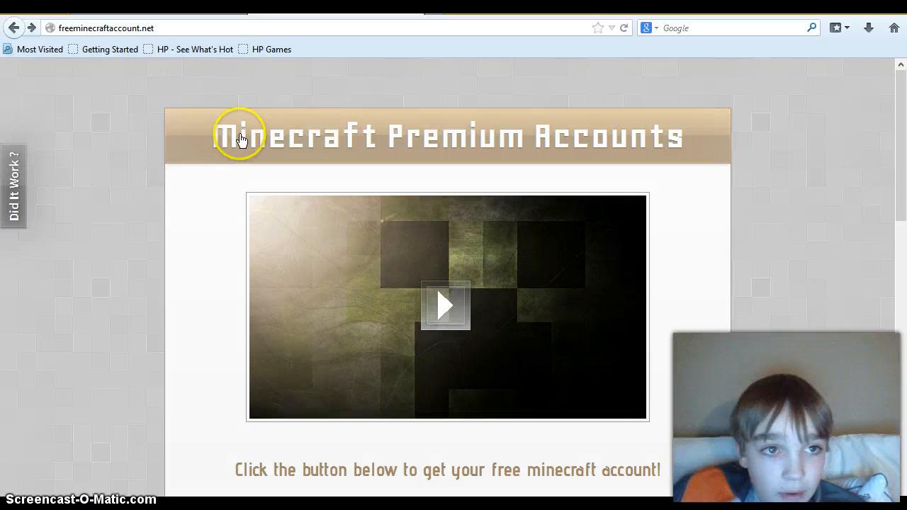
mouse_move(234, 344)
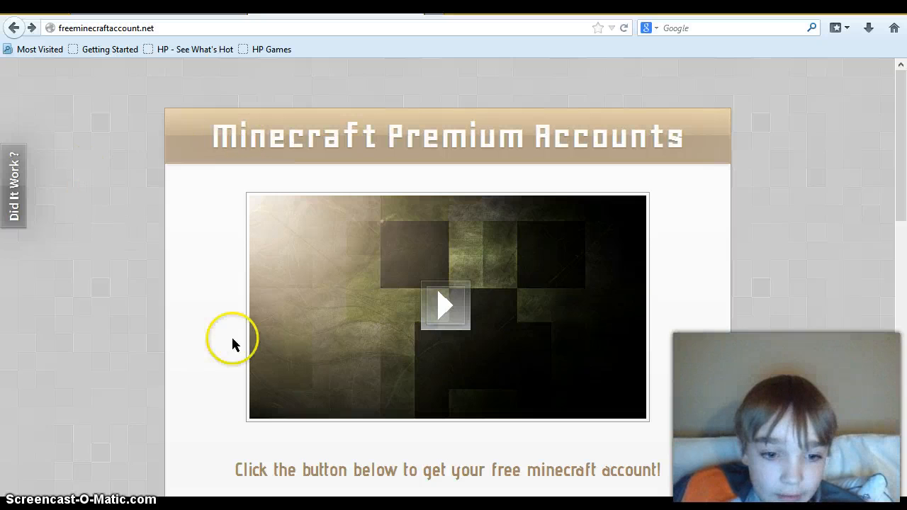